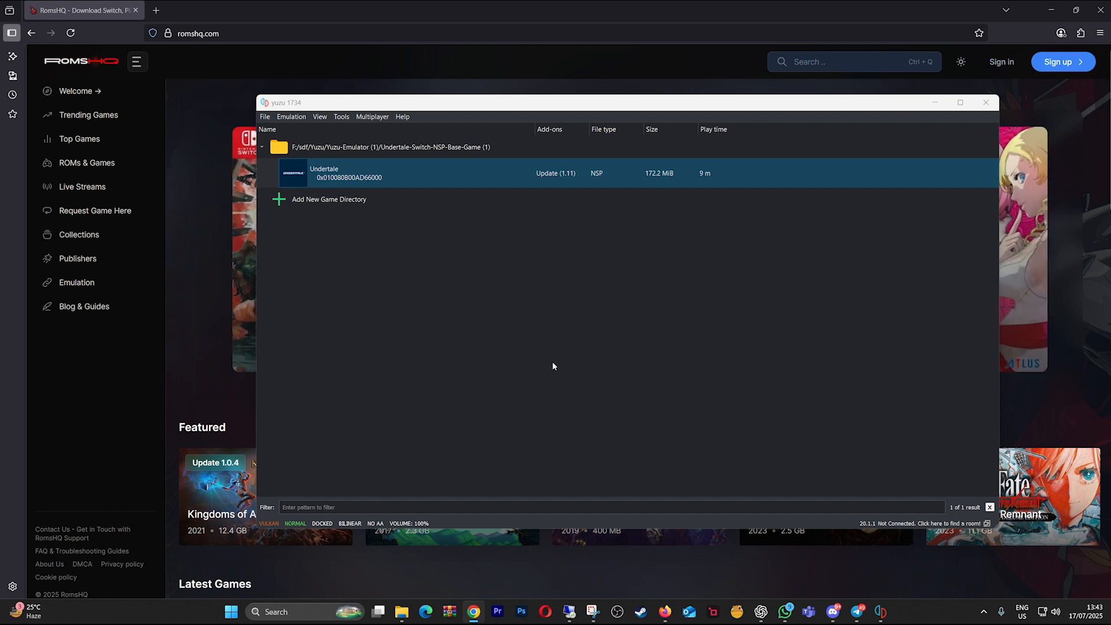
pyautogui.moveTo(535, 348)
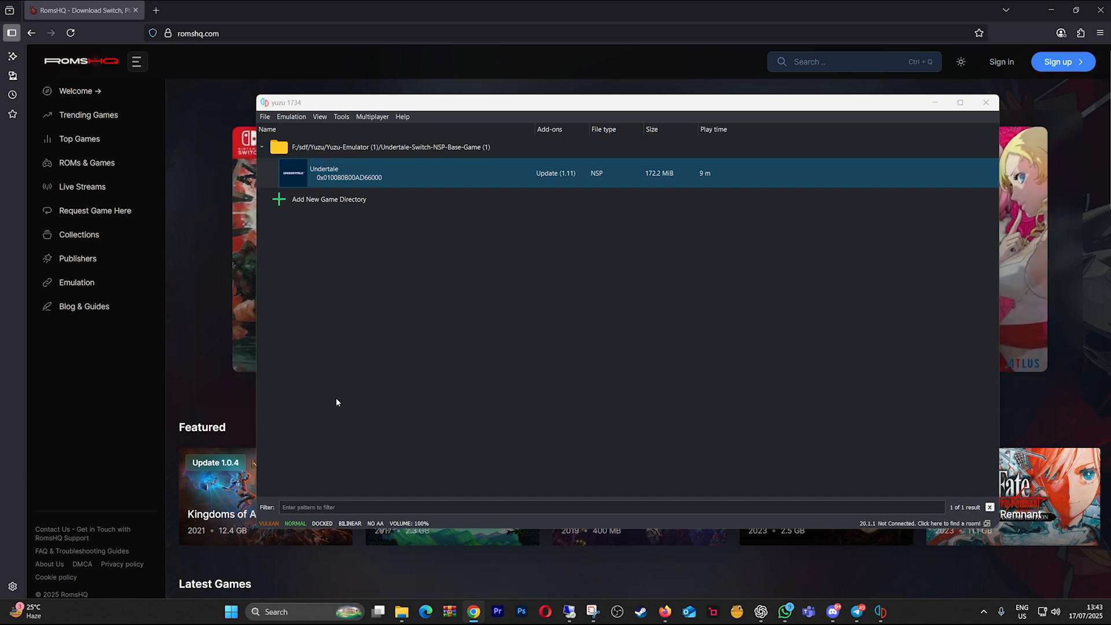
pyautogui.moveTo(341, 394)
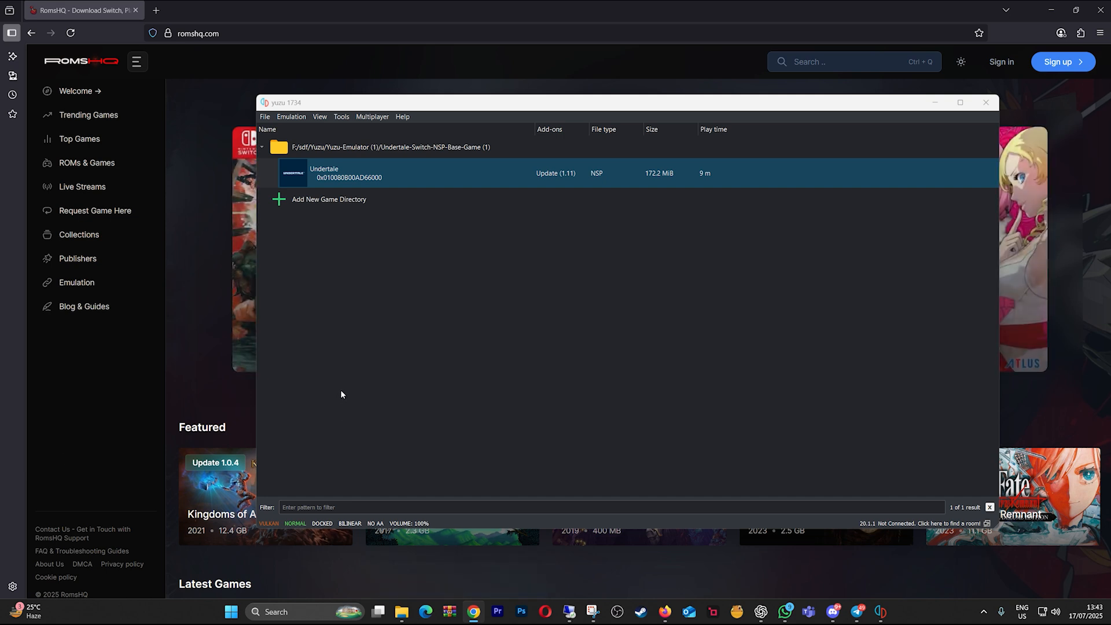
pyautogui.moveTo(393, 276)
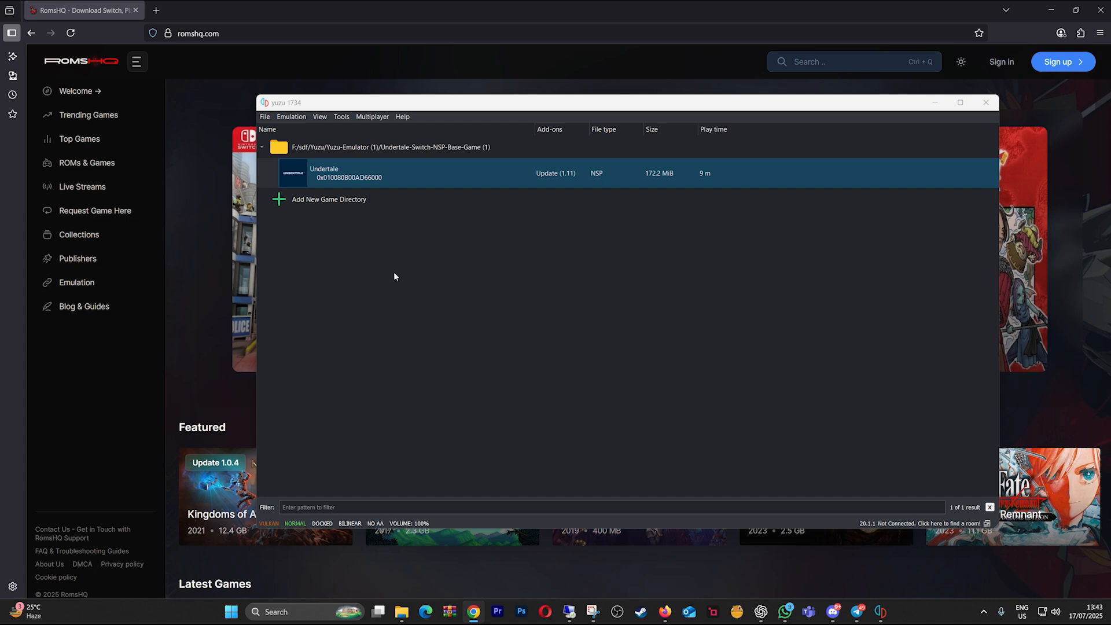
pyautogui.moveTo(394, 288)
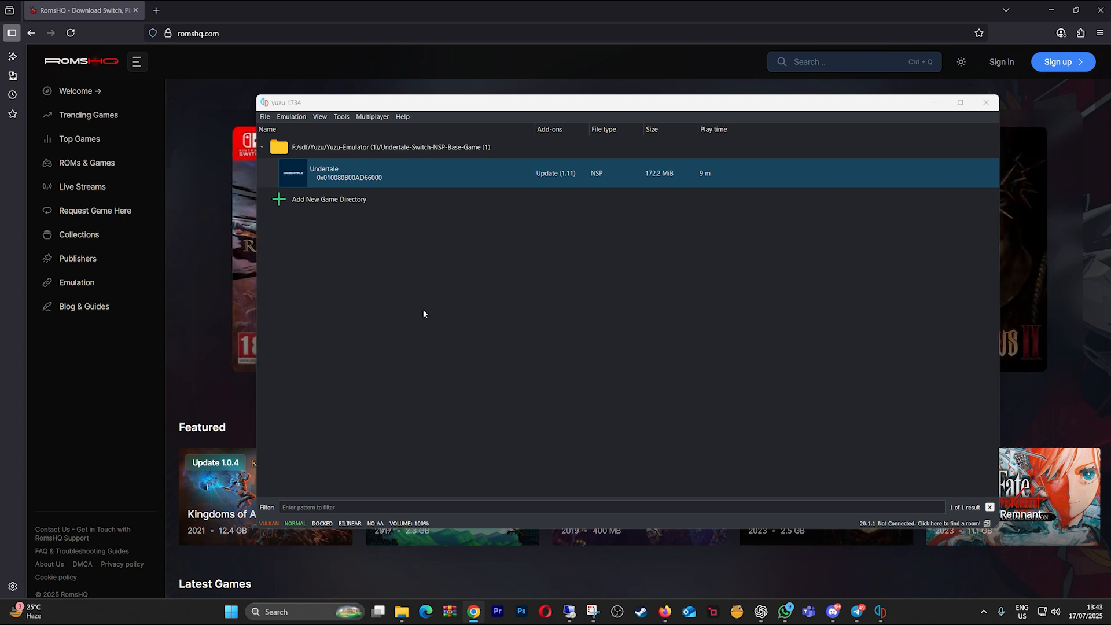
# Start Undertale from its context menu, then stop the launching game via Emulation.
pyautogui.rightClick(380, 175)
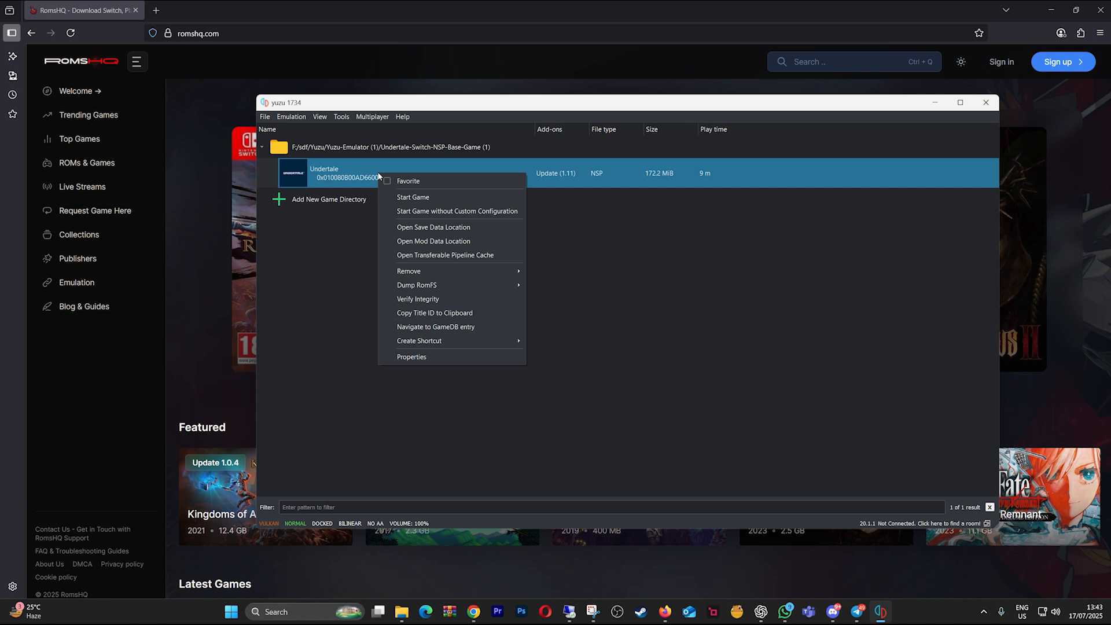
pyautogui.click(329, 287)
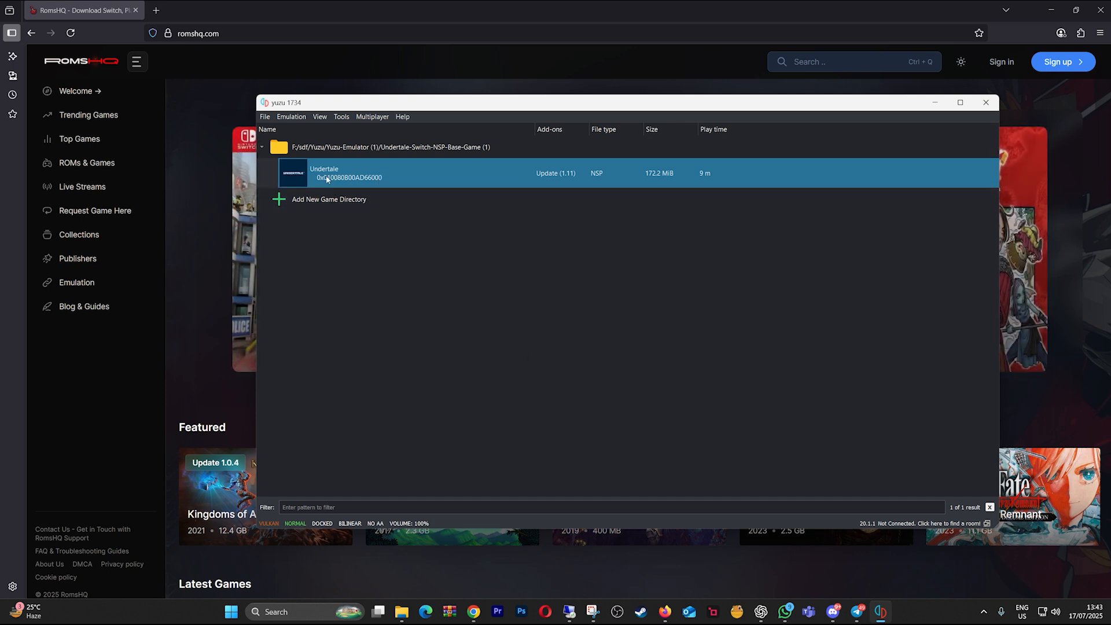
pyautogui.moveTo(349, 314)
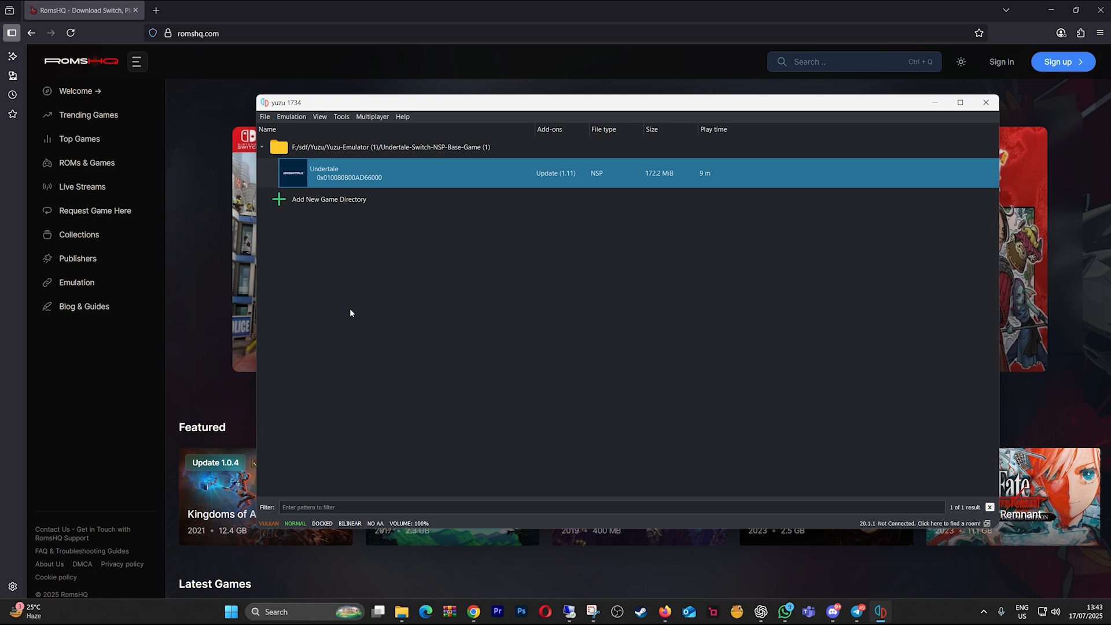
pyautogui.moveTo(395, 199)
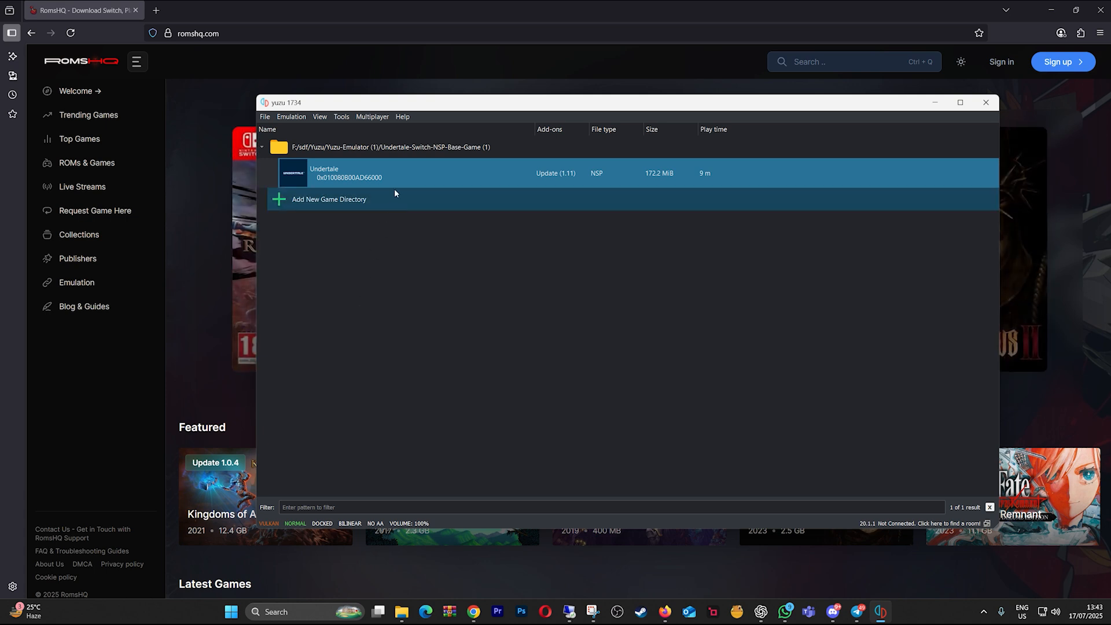
pyautogui.moveTo(399, 175)
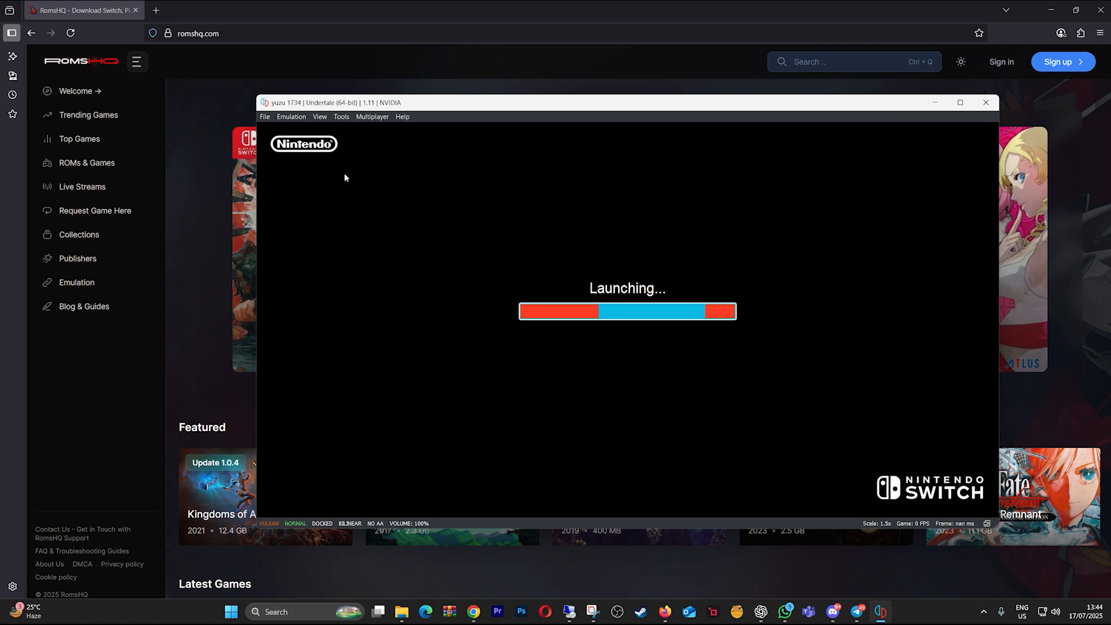
pyautogui.click(290, 116)
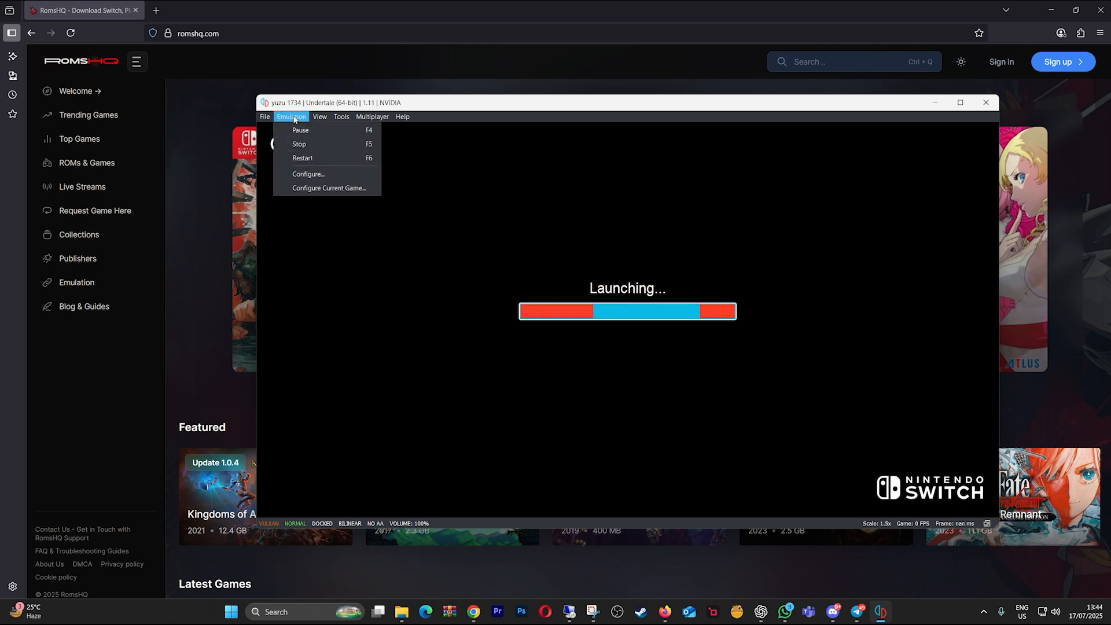
pyautogui.moveTo(300, 143)
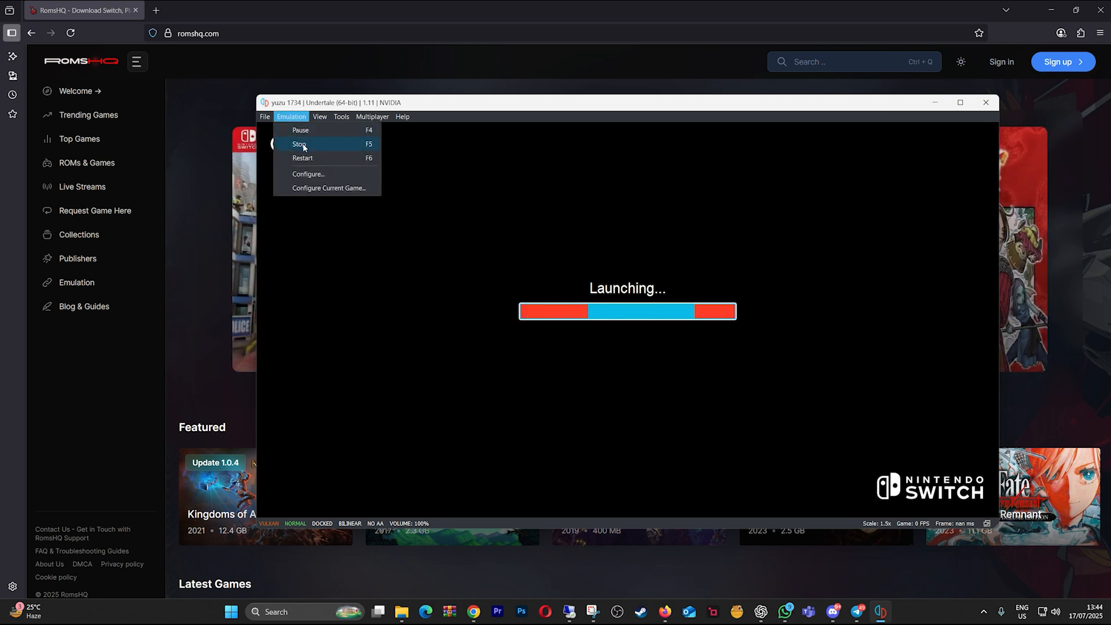
pyautogui.click(298, 143)
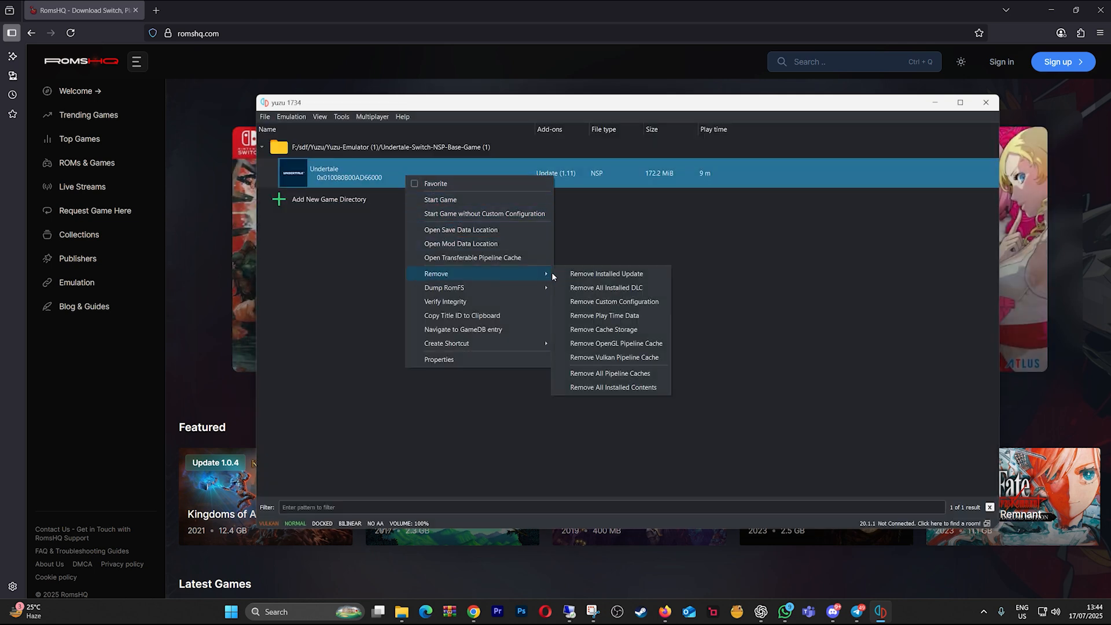
# Remove Undertale's installed 1.11 update, confirm it, and close the emulator window.
pyautogui.click(605, 273)
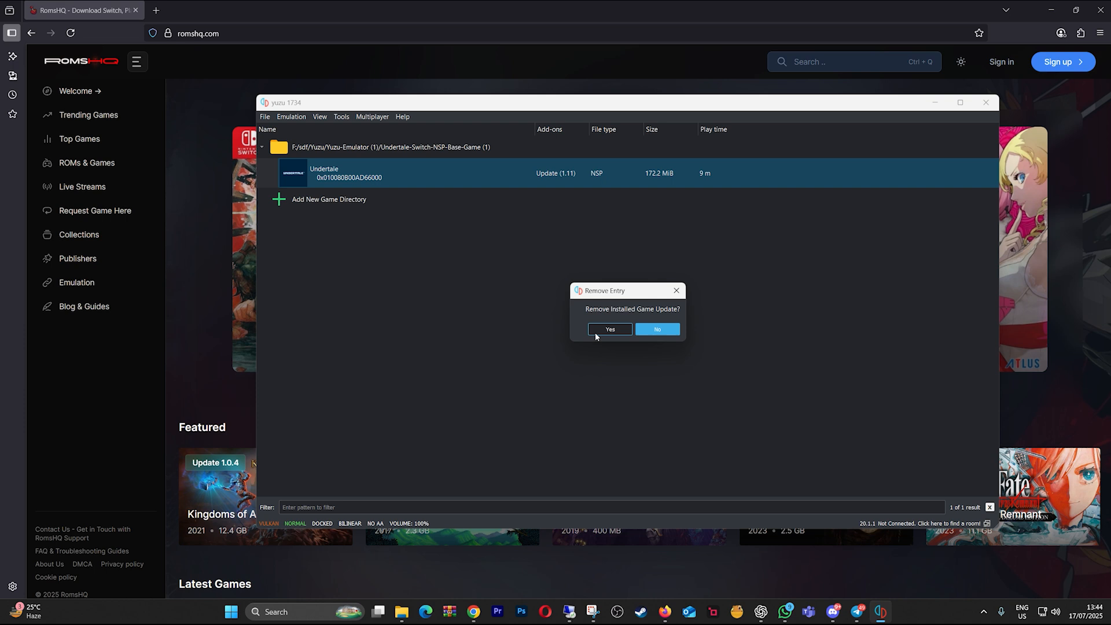
pyautogui.click(609, 328)
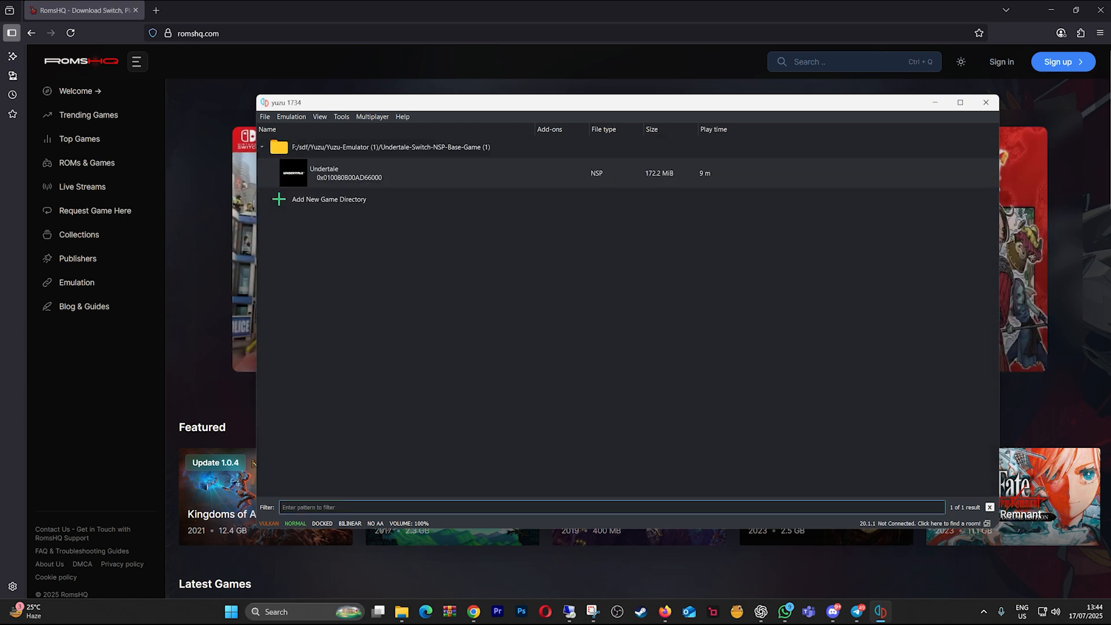
pyautogui.click(488, 172)
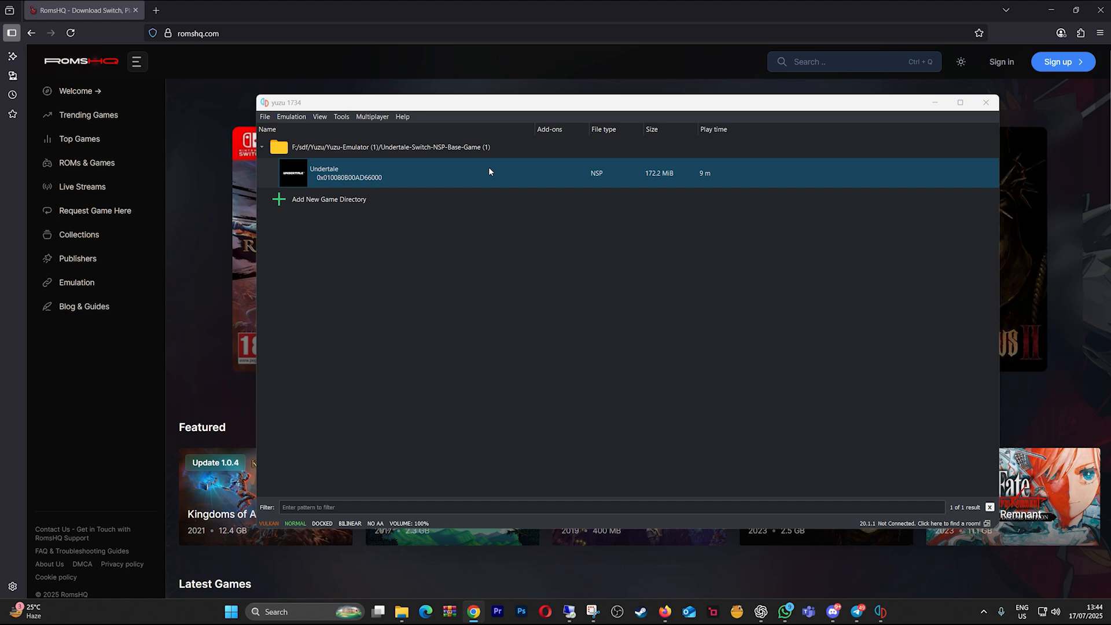
pyautogui.click(264, 116)
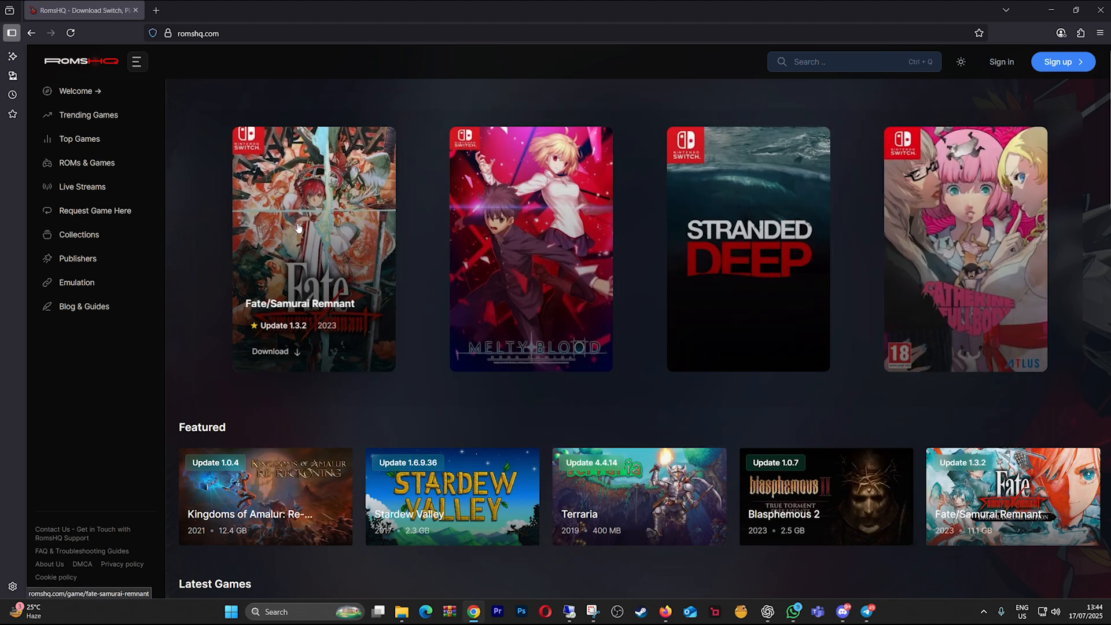
pyautogui.moveTo(413, 611)
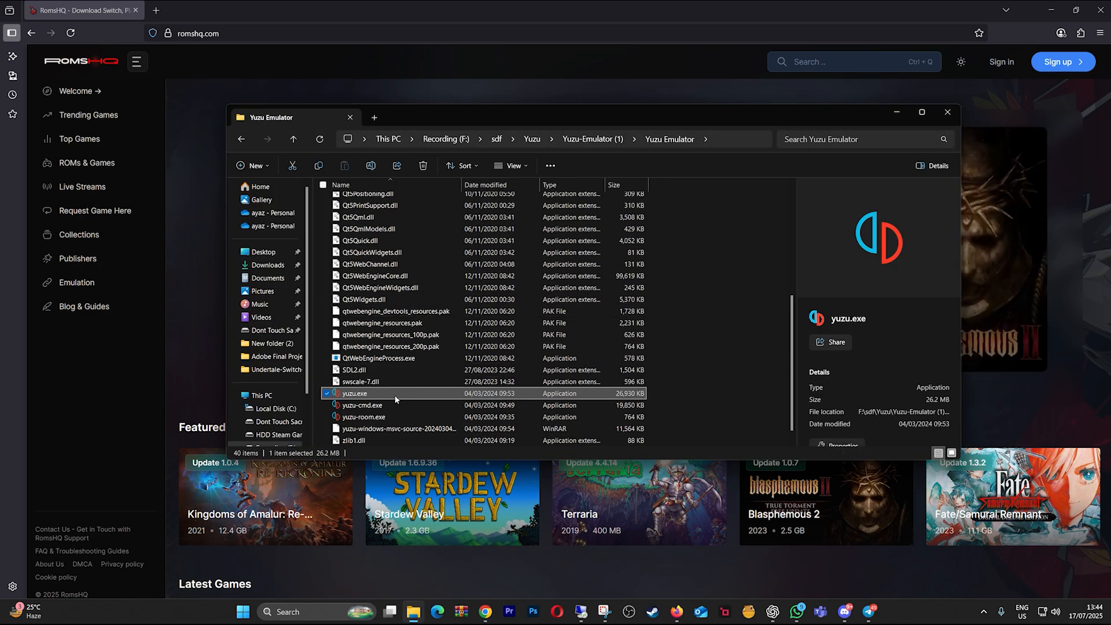
# Launch yuzu.exe from the Yuzu Emulator folder to reopen the game list.
pyautogui.doubleClick(355, 393)
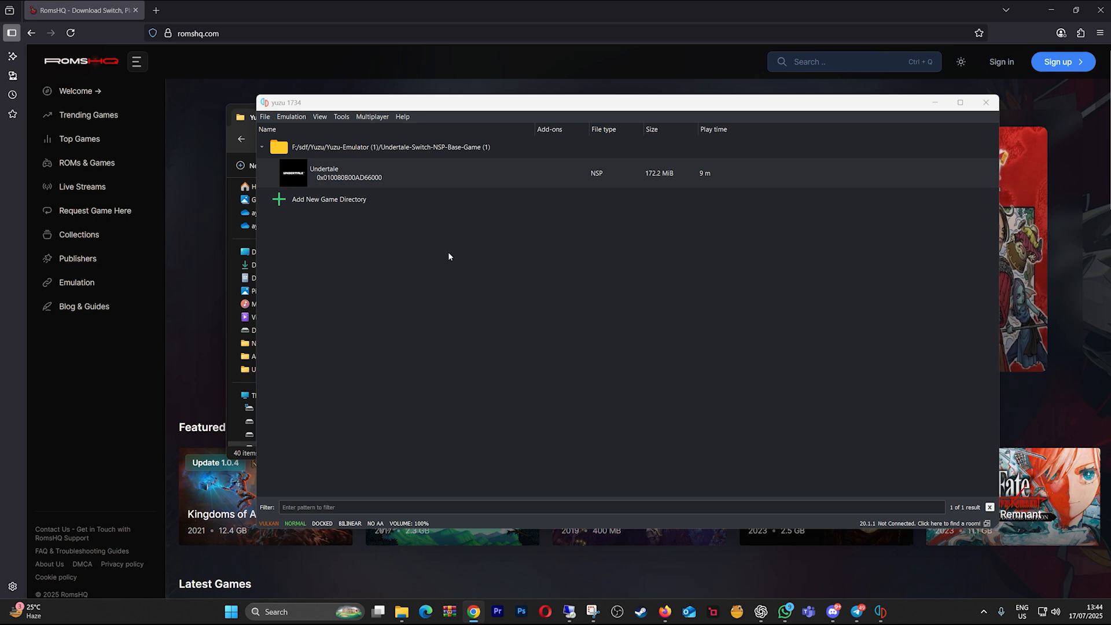
# Install the Undertale update NSP to NAND and dismiss the install results notice.
pyautogui.click(265, 115)
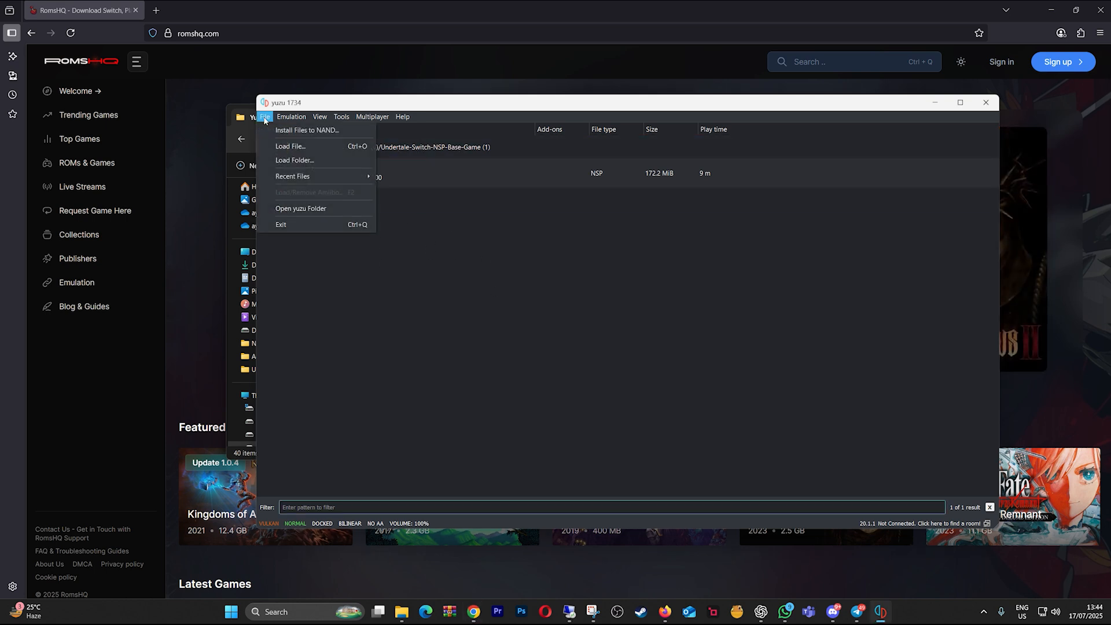
pyautogui.click(307, 130)
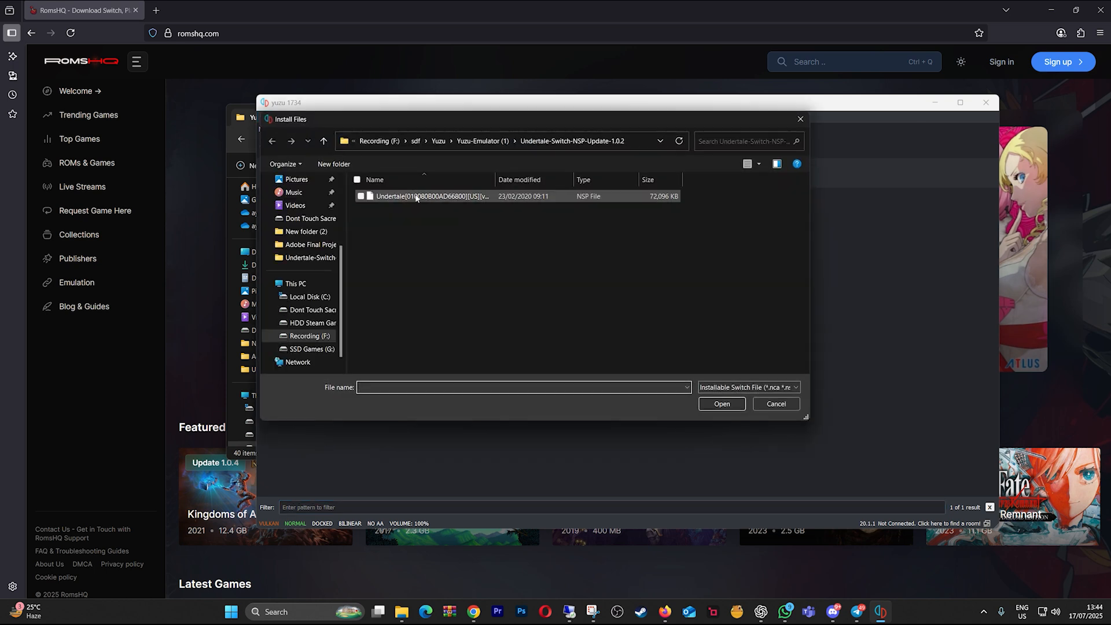
pyautogui.click(721, 403)
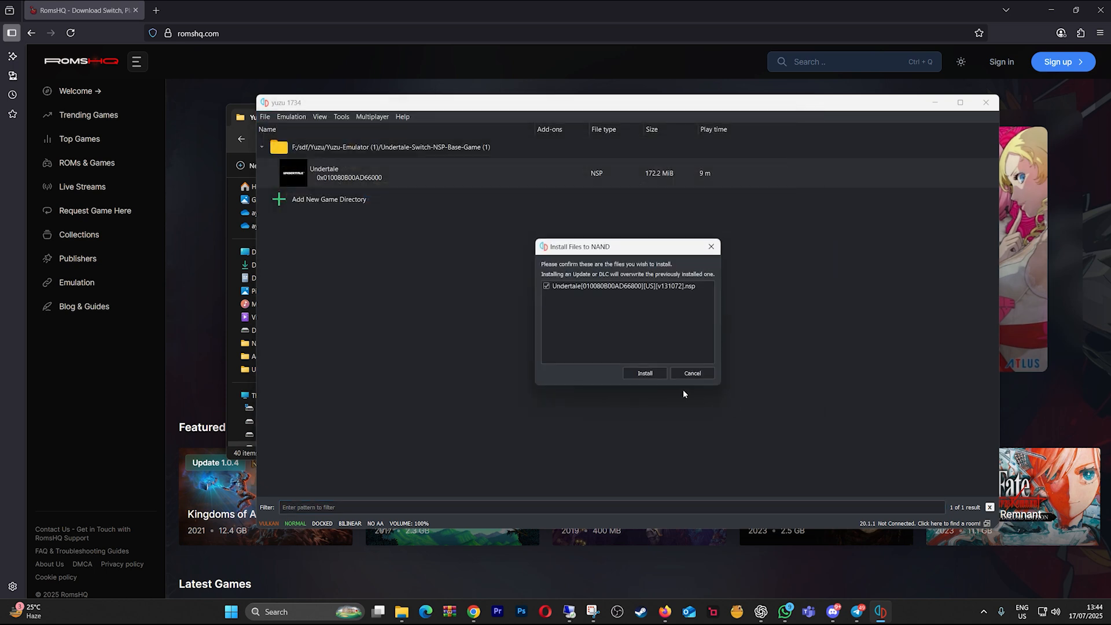
pyautogui.click(643, 373)
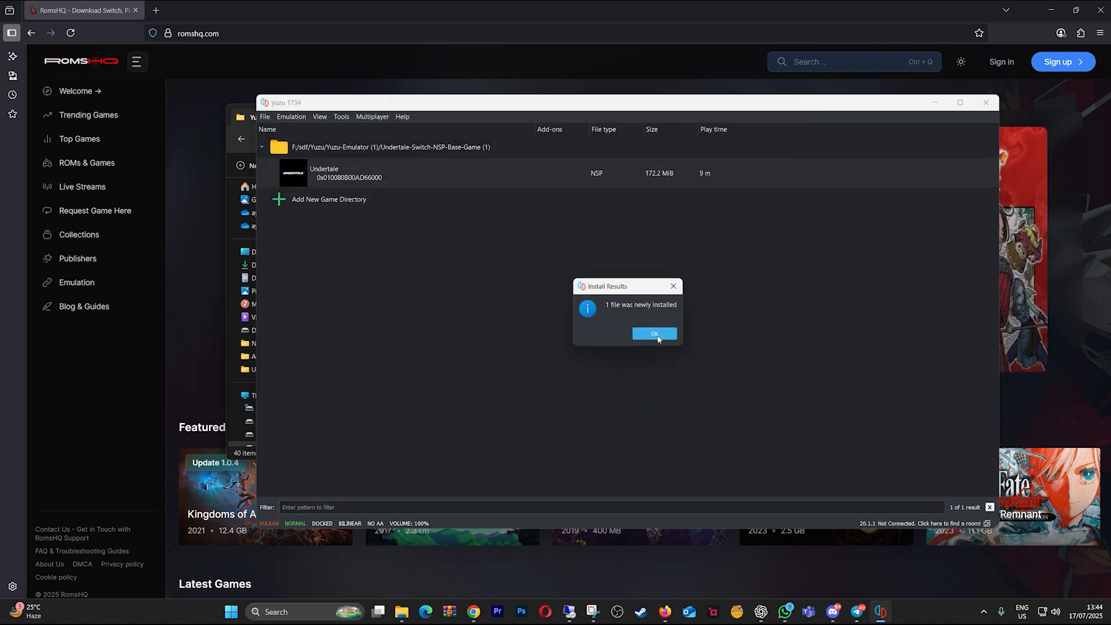
pyautogui.click(653, 333)
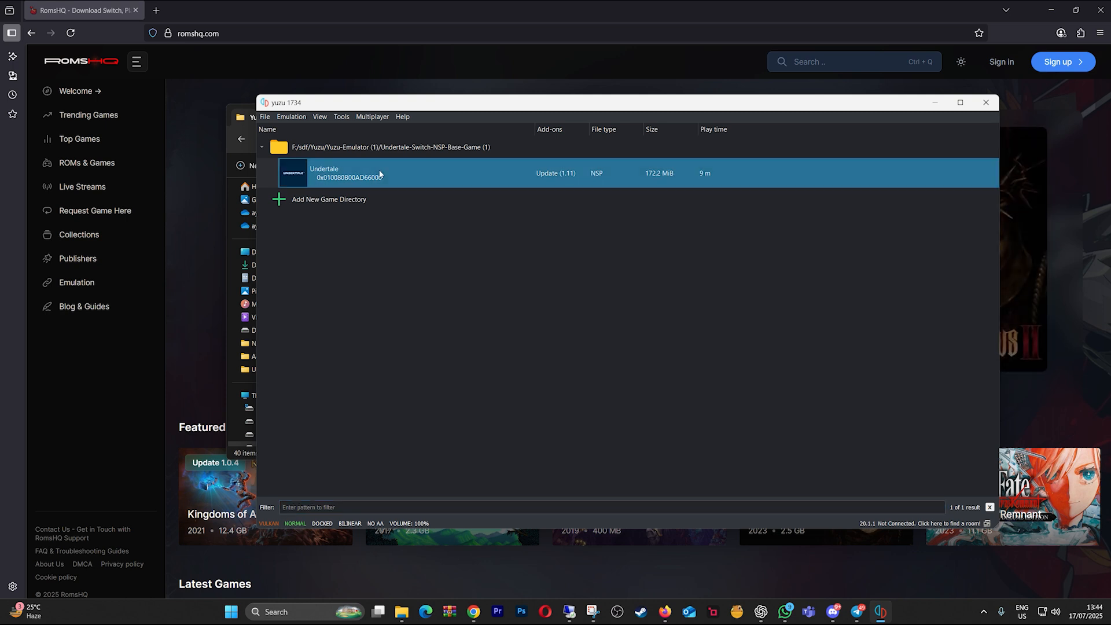
# Launch Undertale at version 1.11, let the intro play, then stop the game via Emulation.
pyautogui.doubleClick(377, 173)
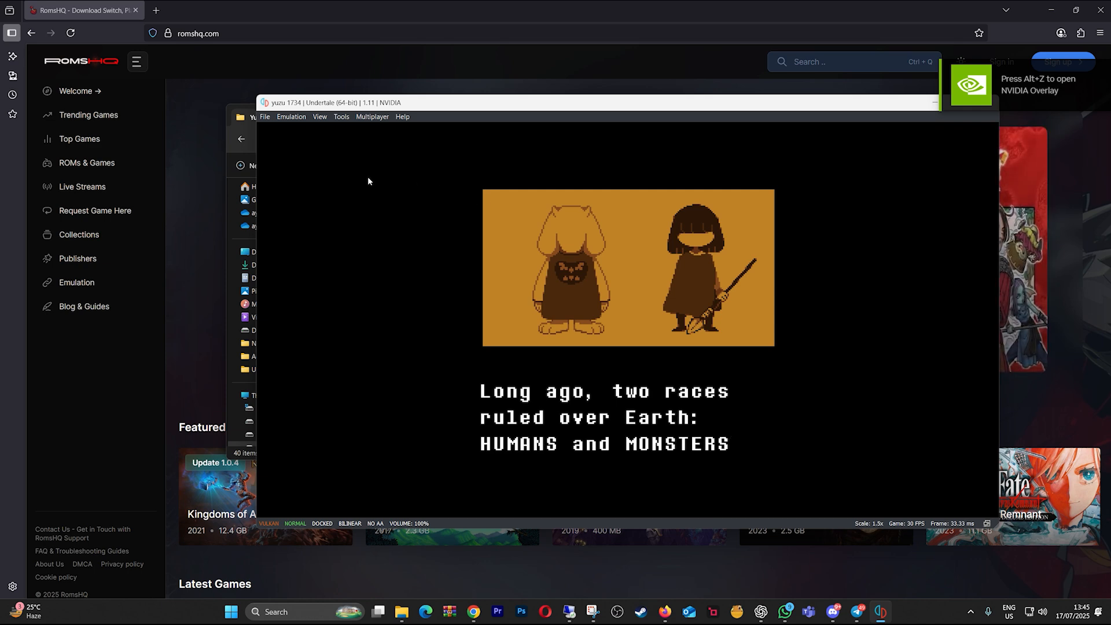
pyautogui.moveTo(292, 117)
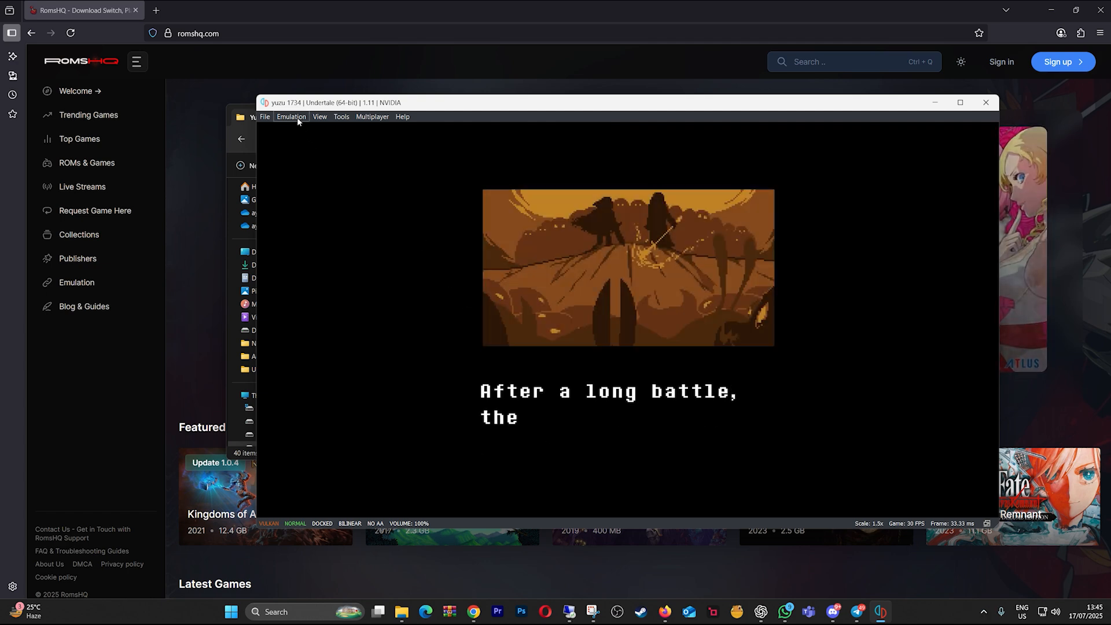
pyautogui.click(290, 115)
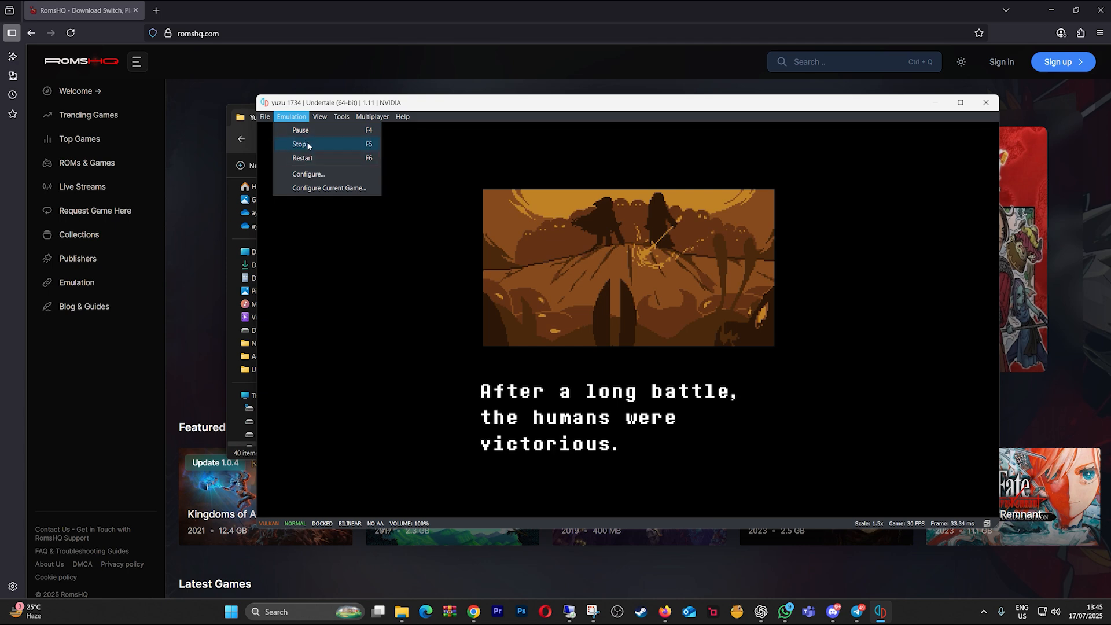
pyautogui.click(300, 144)
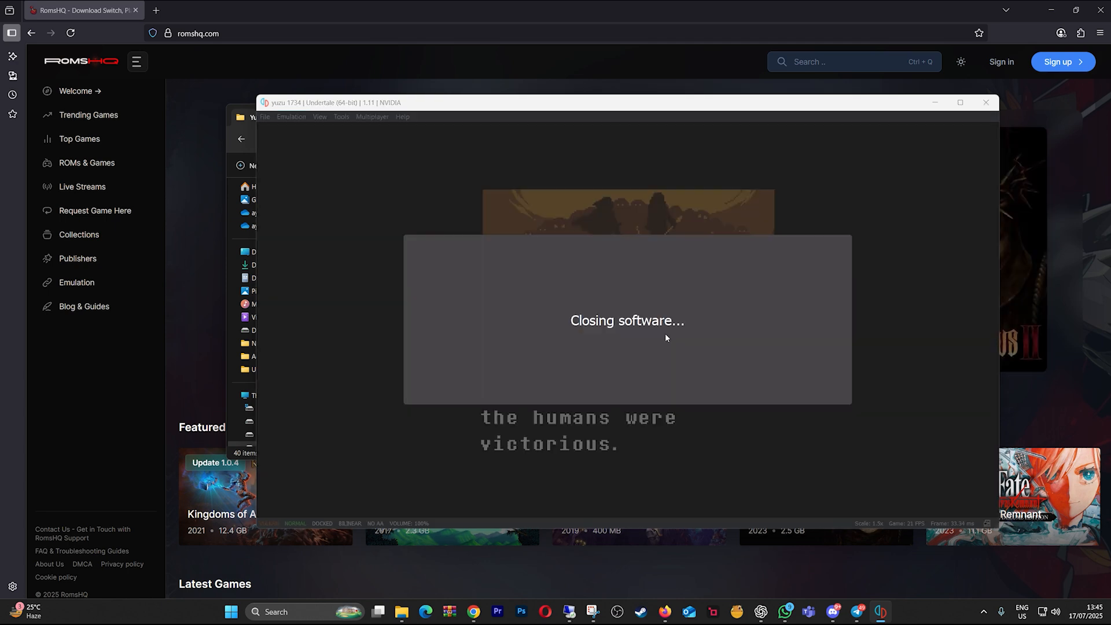